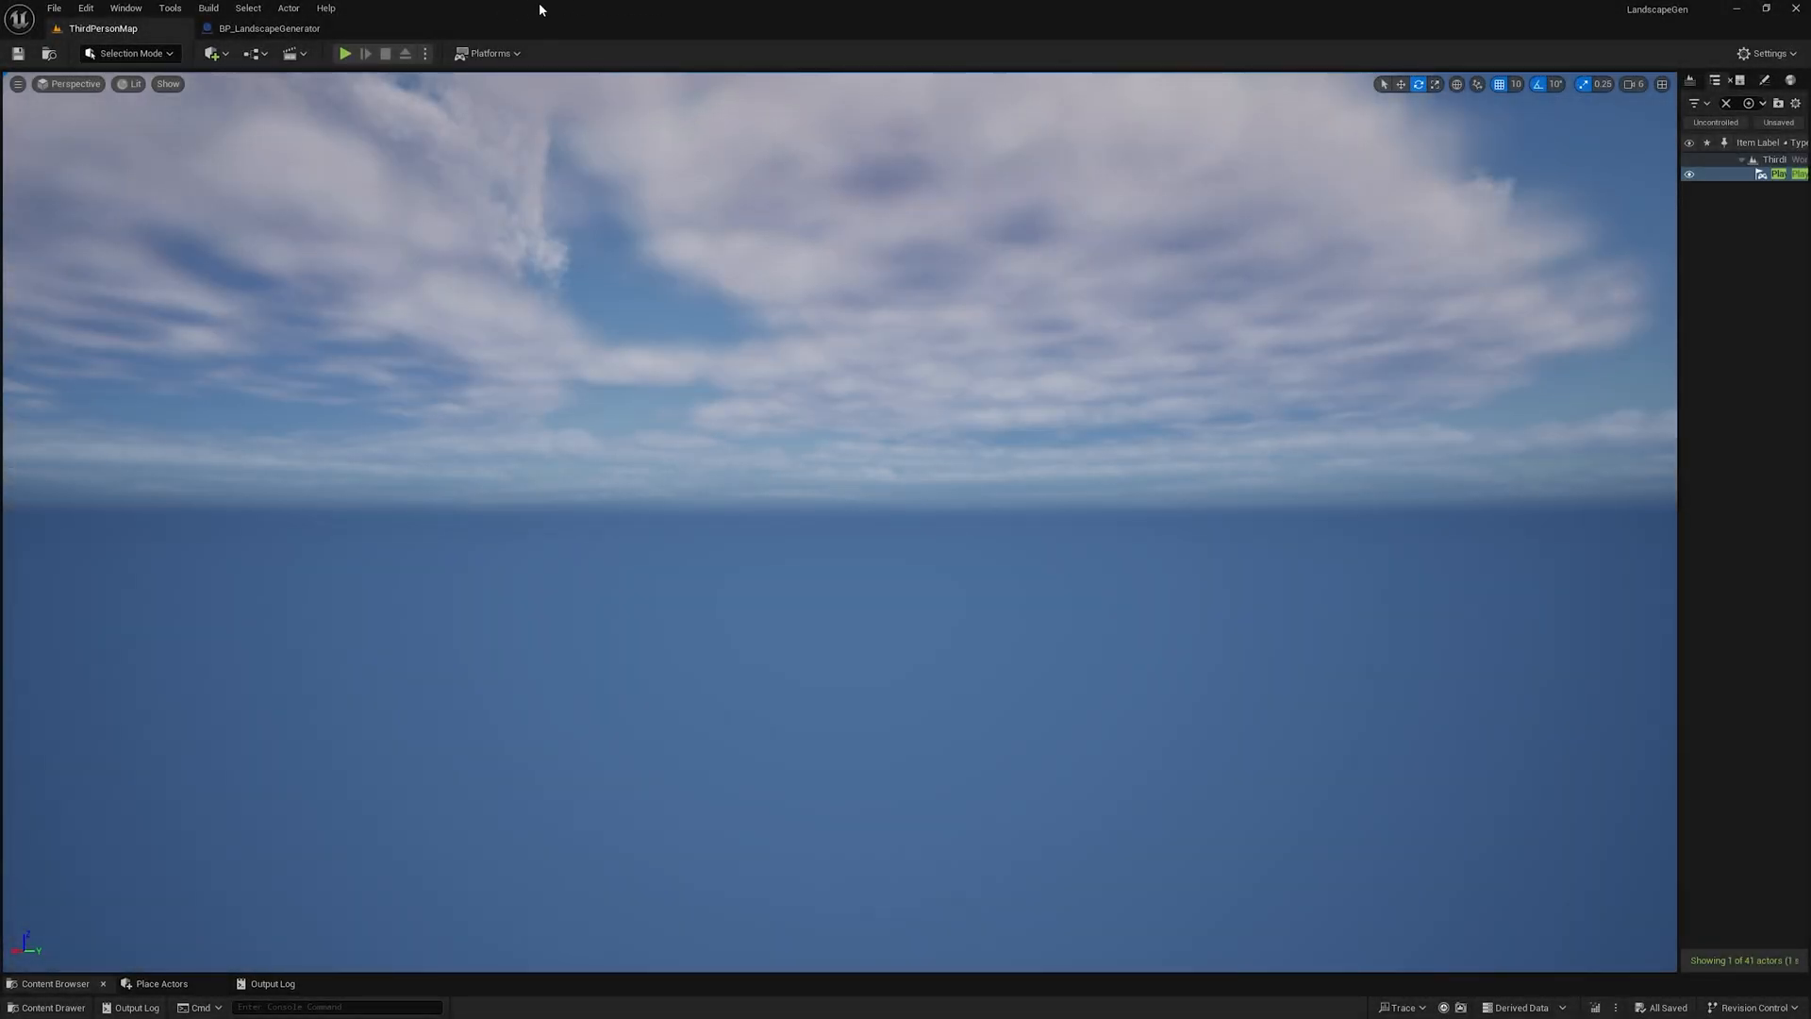
pyautogui.moveTo(356, 69)
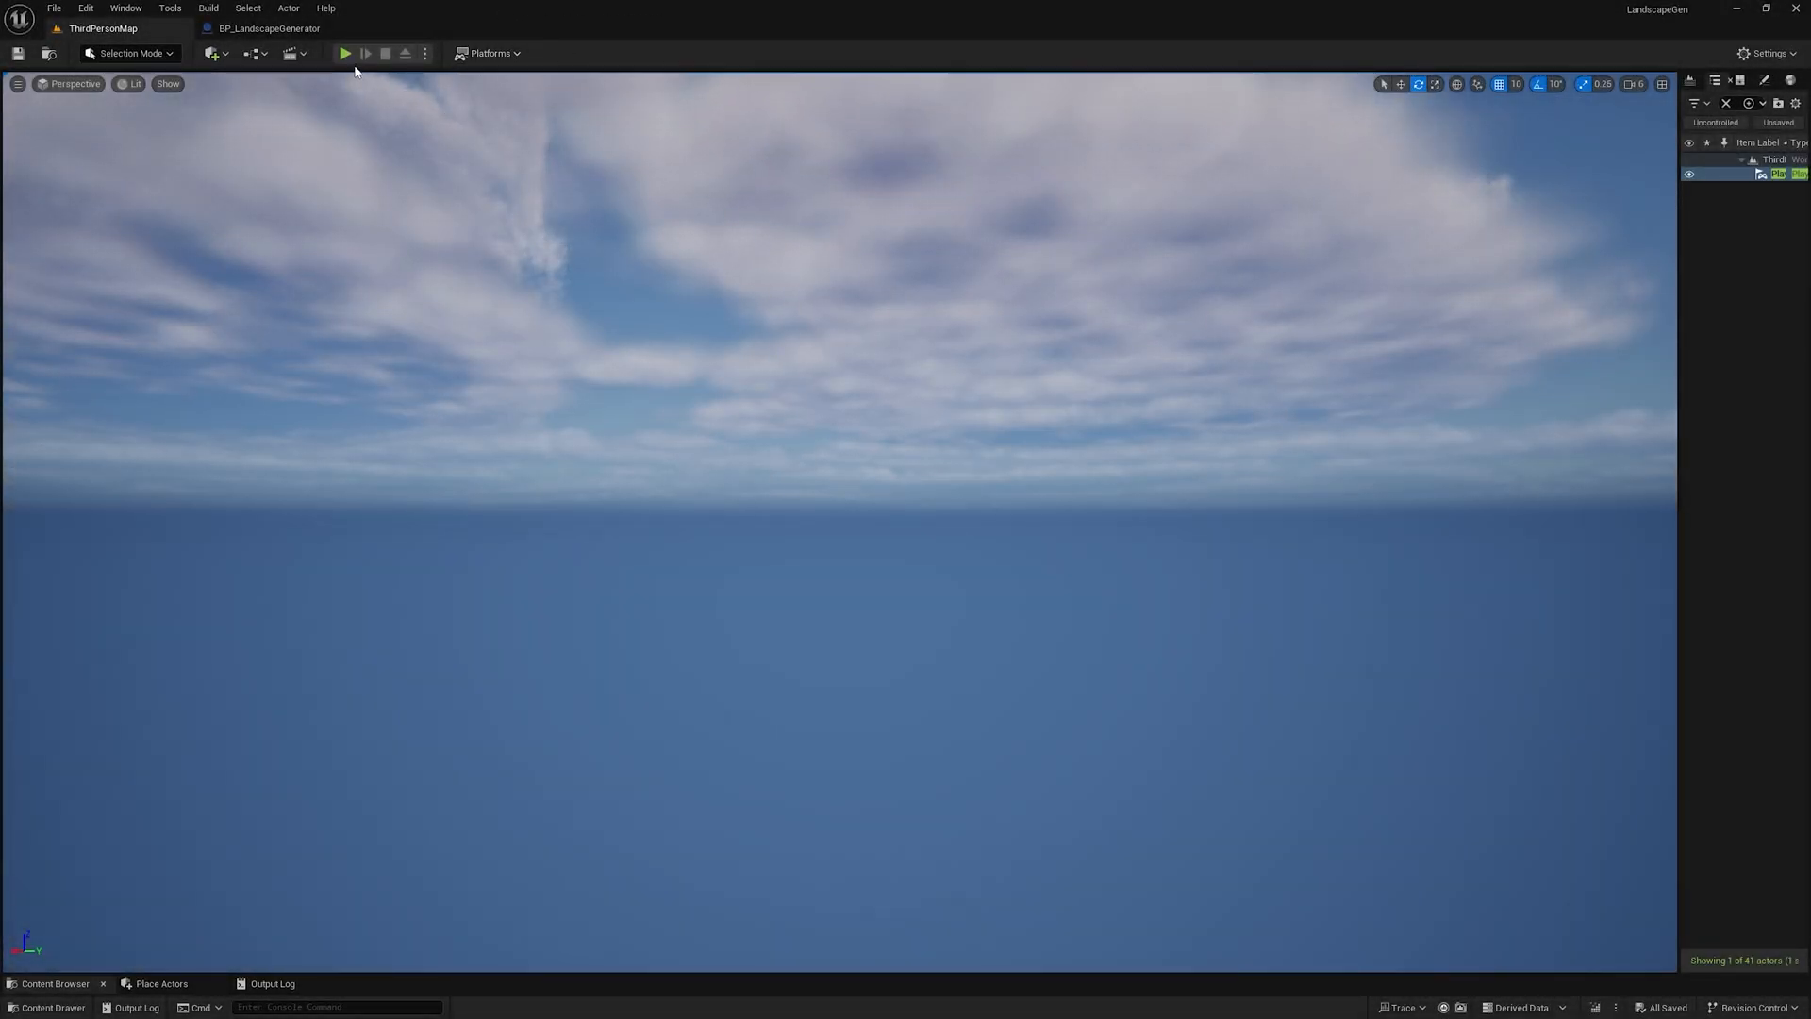
pyautogui.moveTo(346, 53)
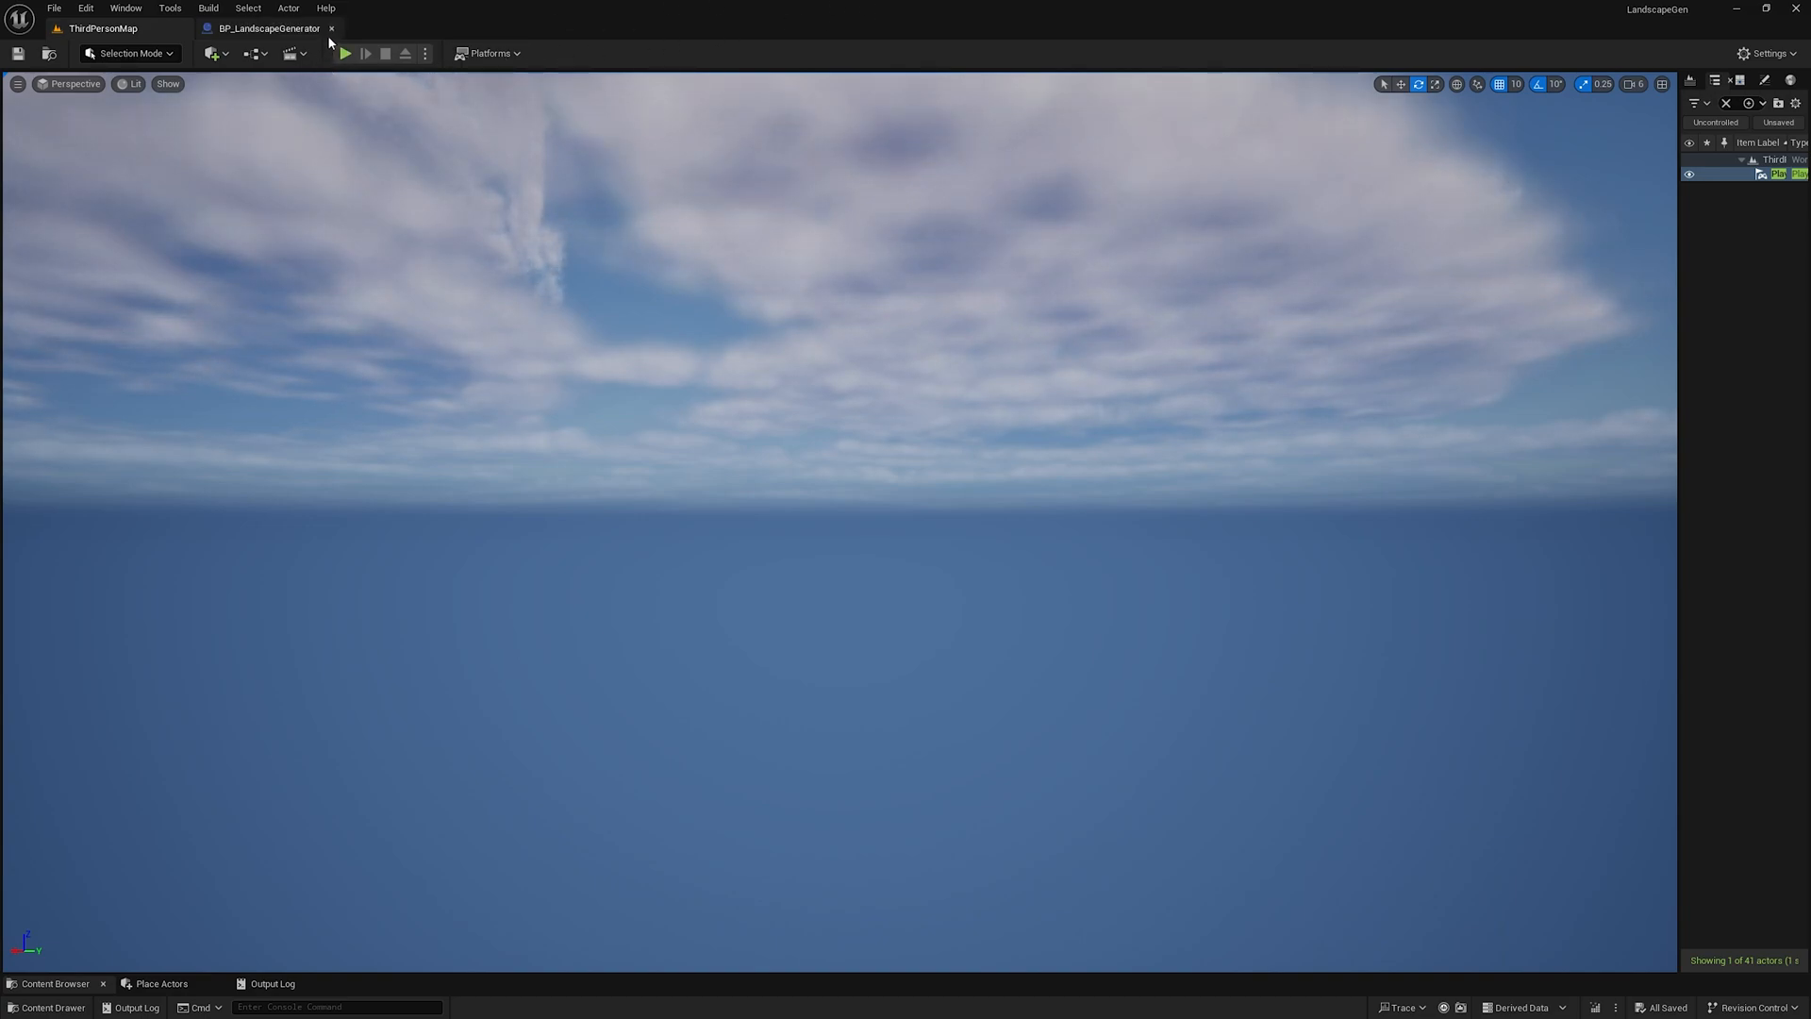
pyautogui.moveTo(343, 53)
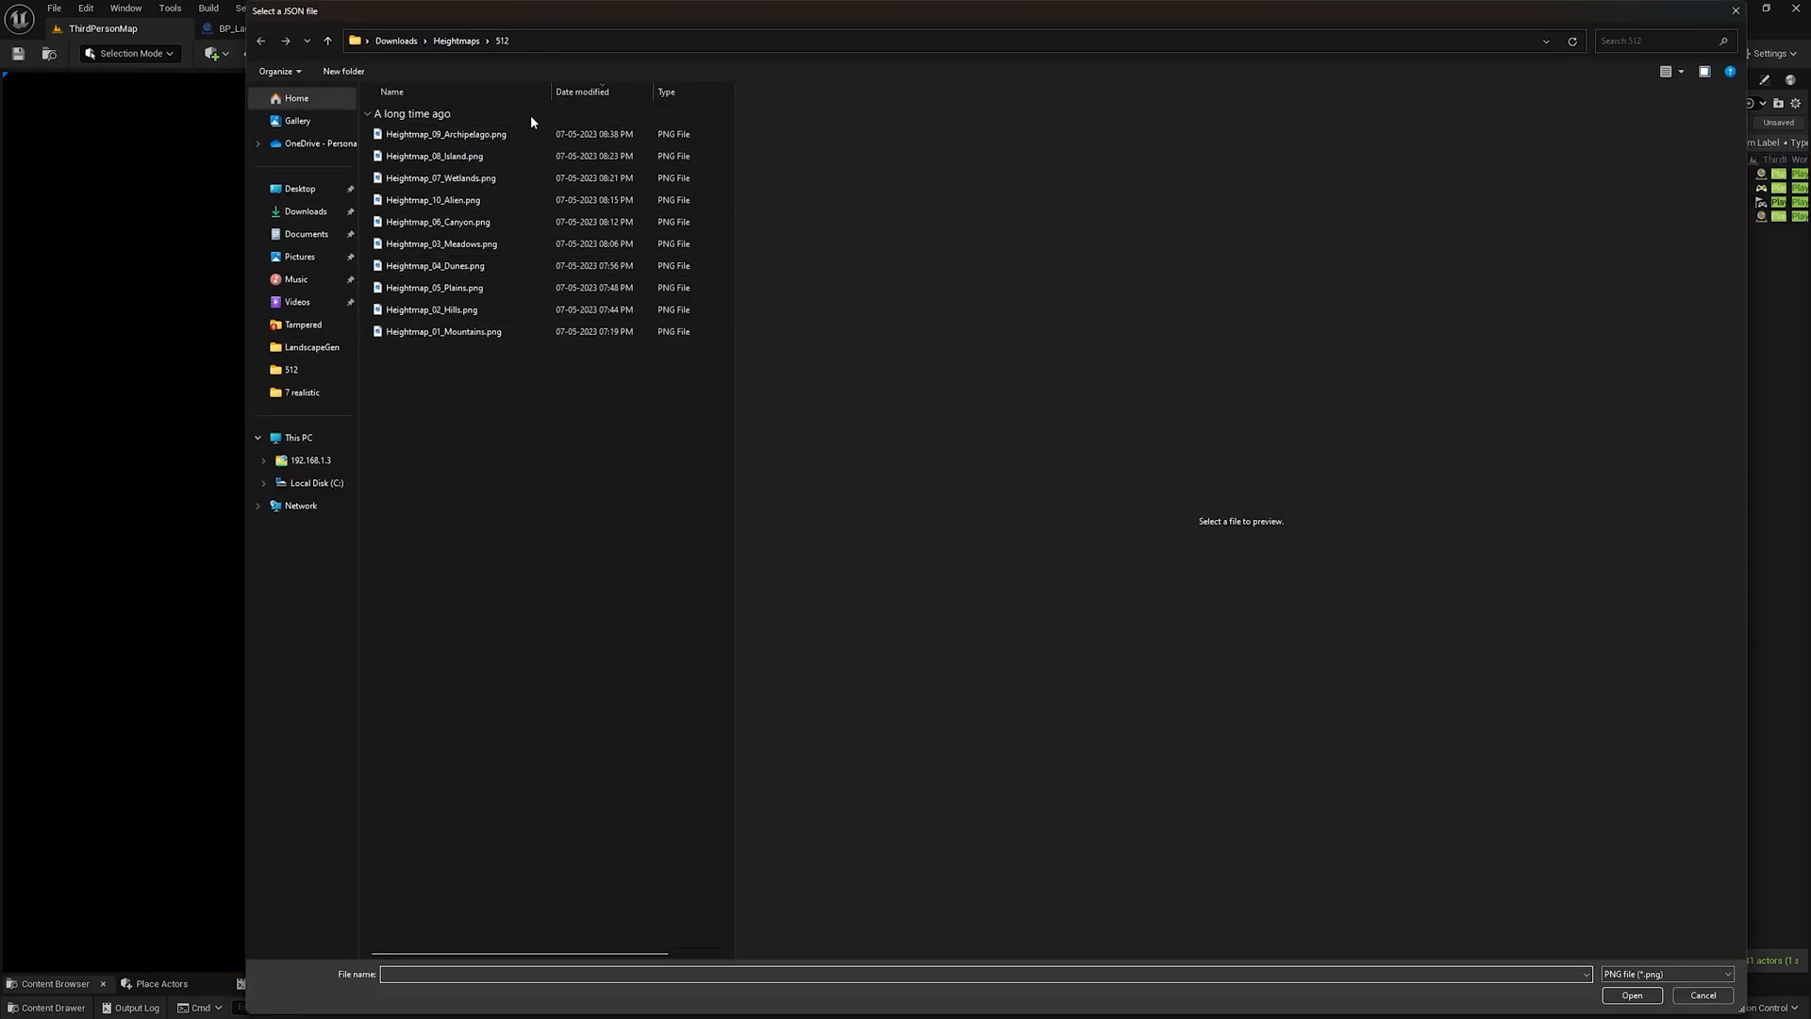
# Step: Load Heightmap_02_Hills.png from the file dialog to generate the hills terrain
pyautogui.click(434, 200)
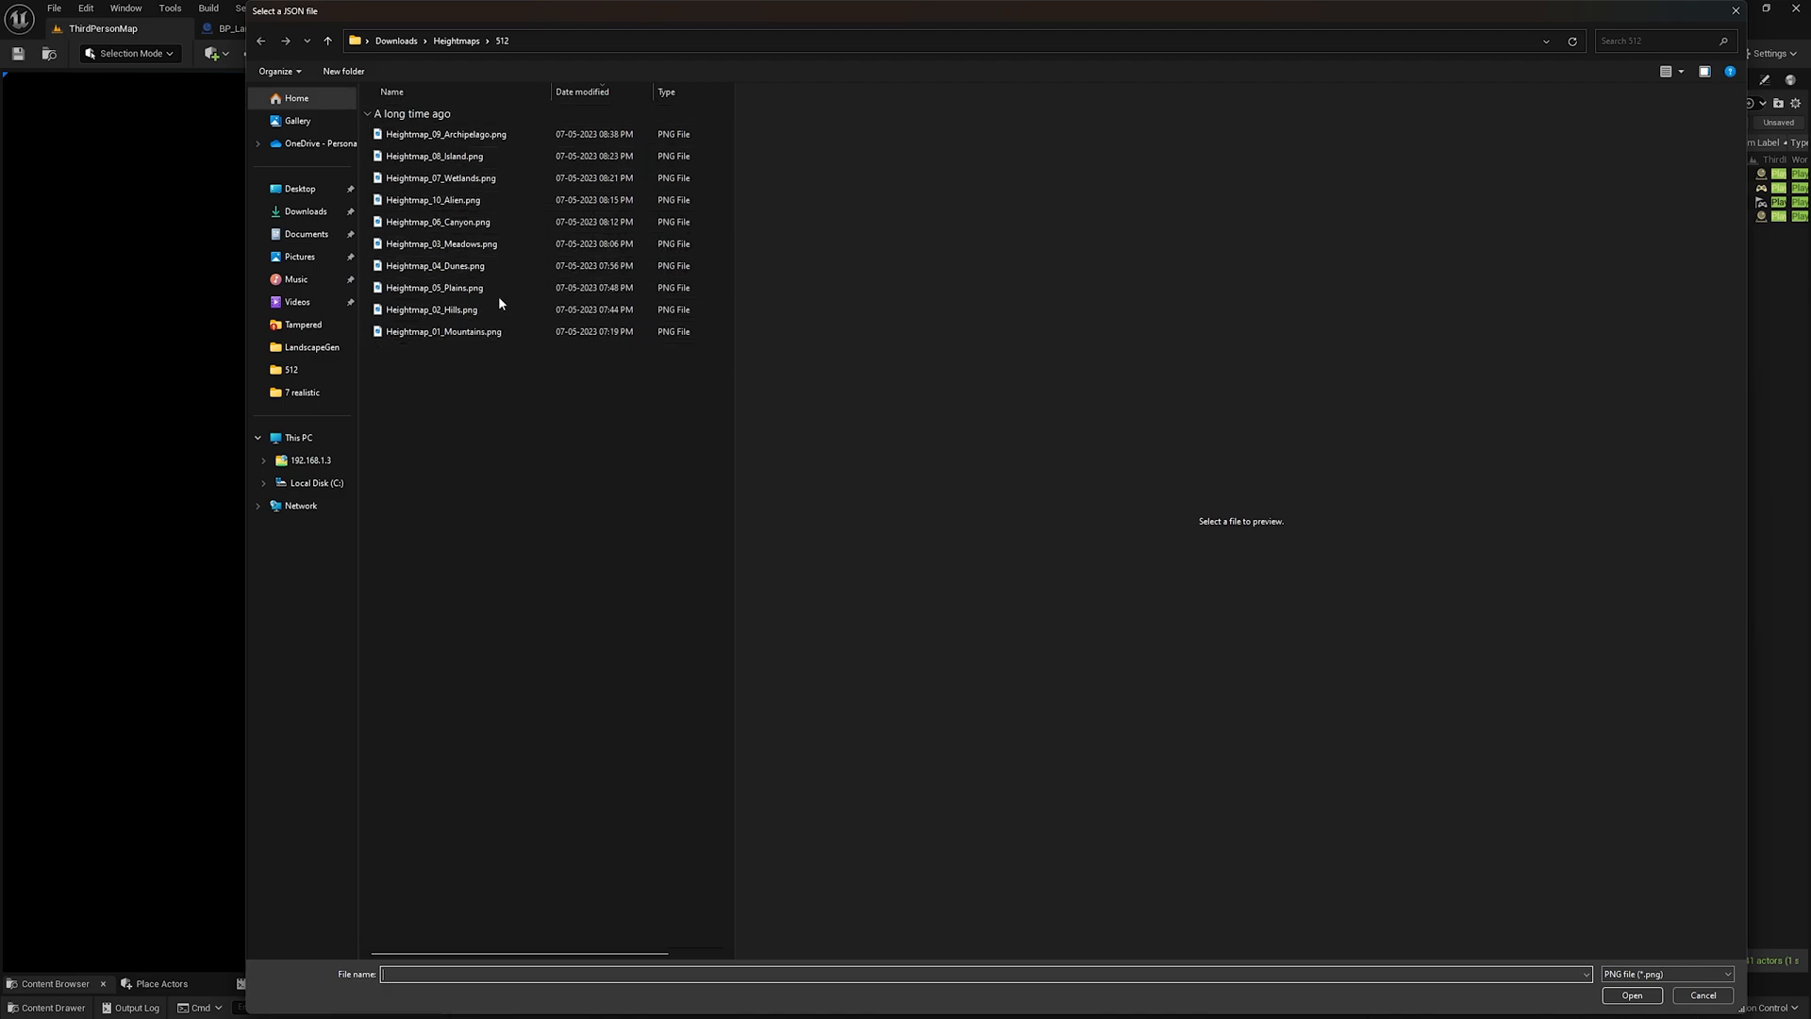
pyautogui.click(430, 308)
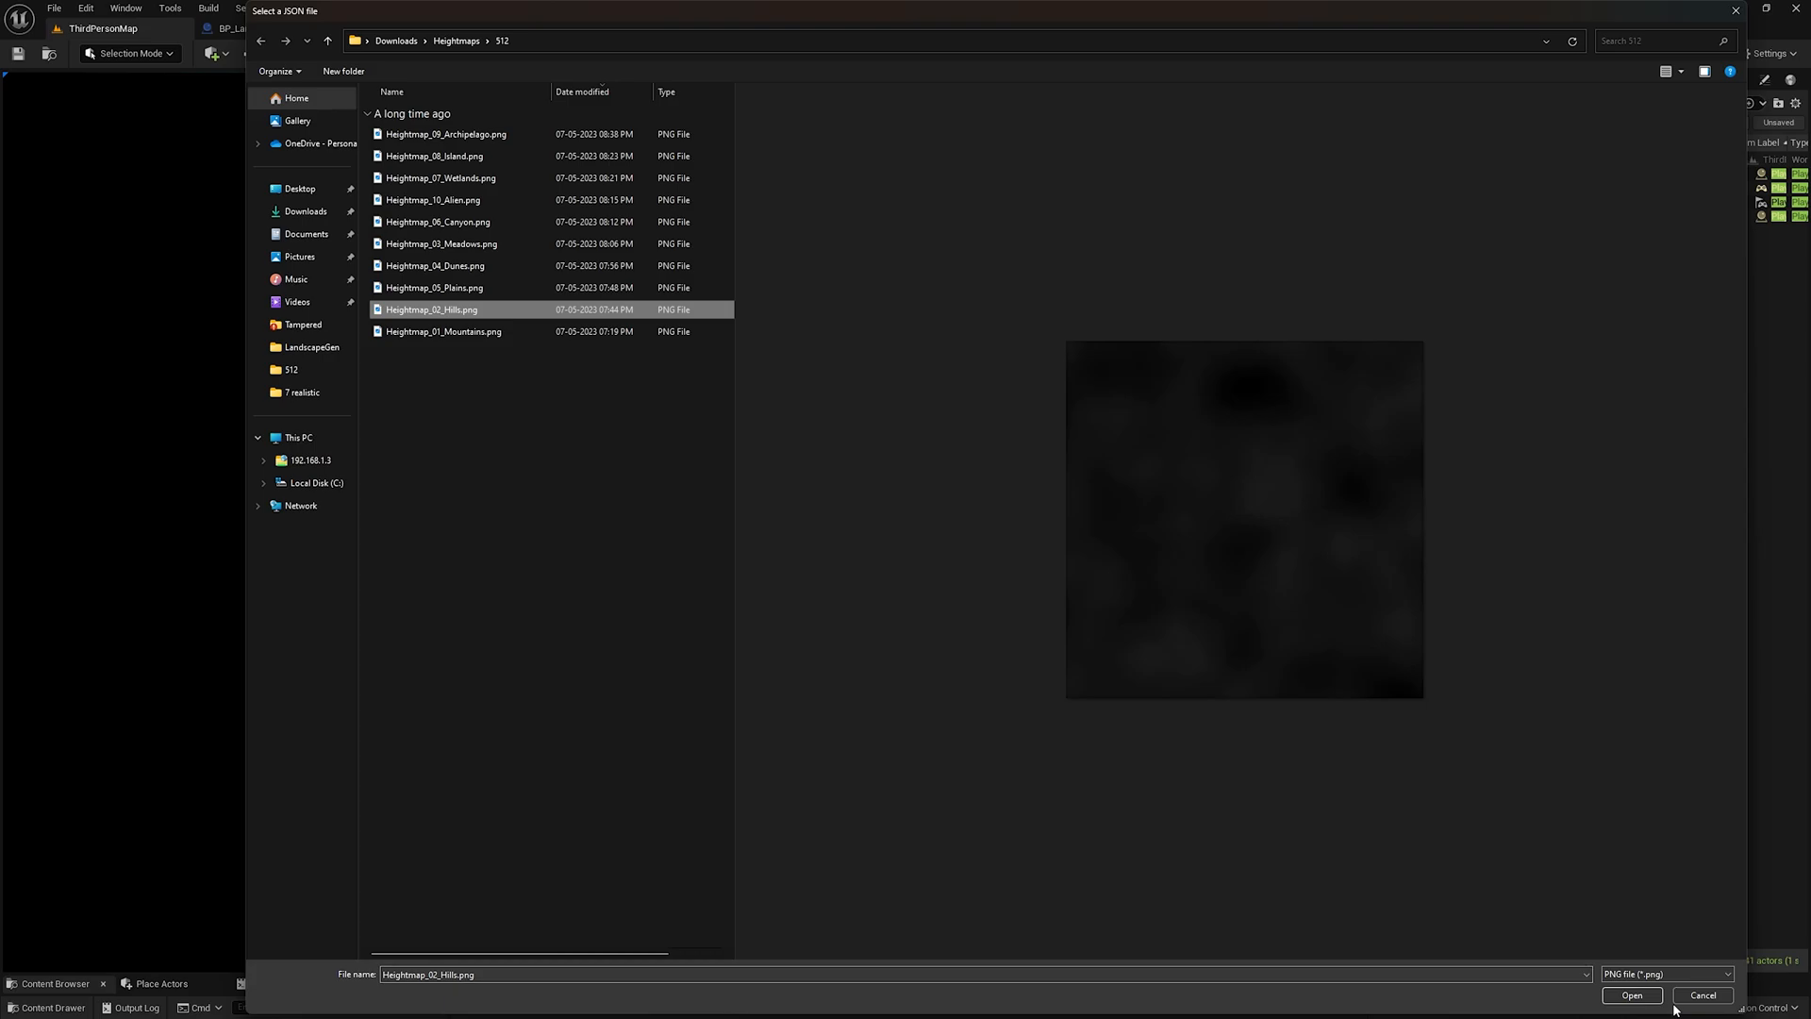
pyautogui.click(1630, 995)
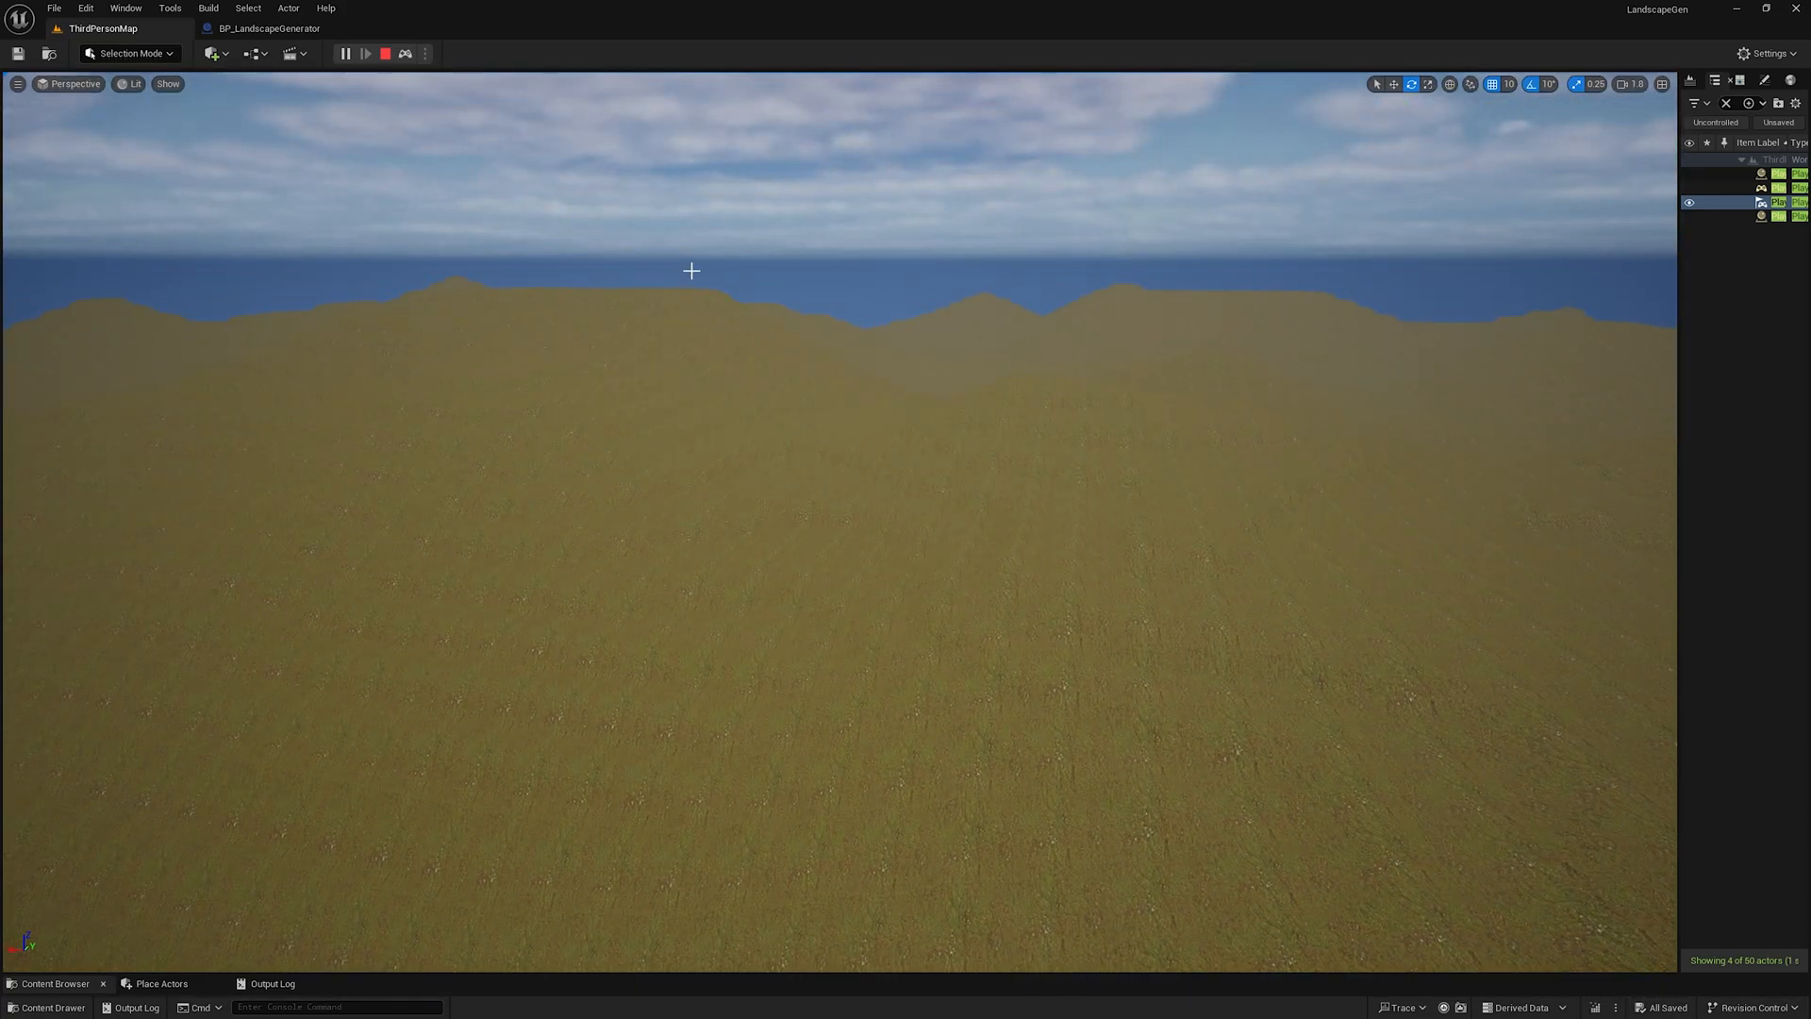
# Step: Possess the character to run across the hills, then restart play for the heightmap picker
pyautogui.click(347, 53)
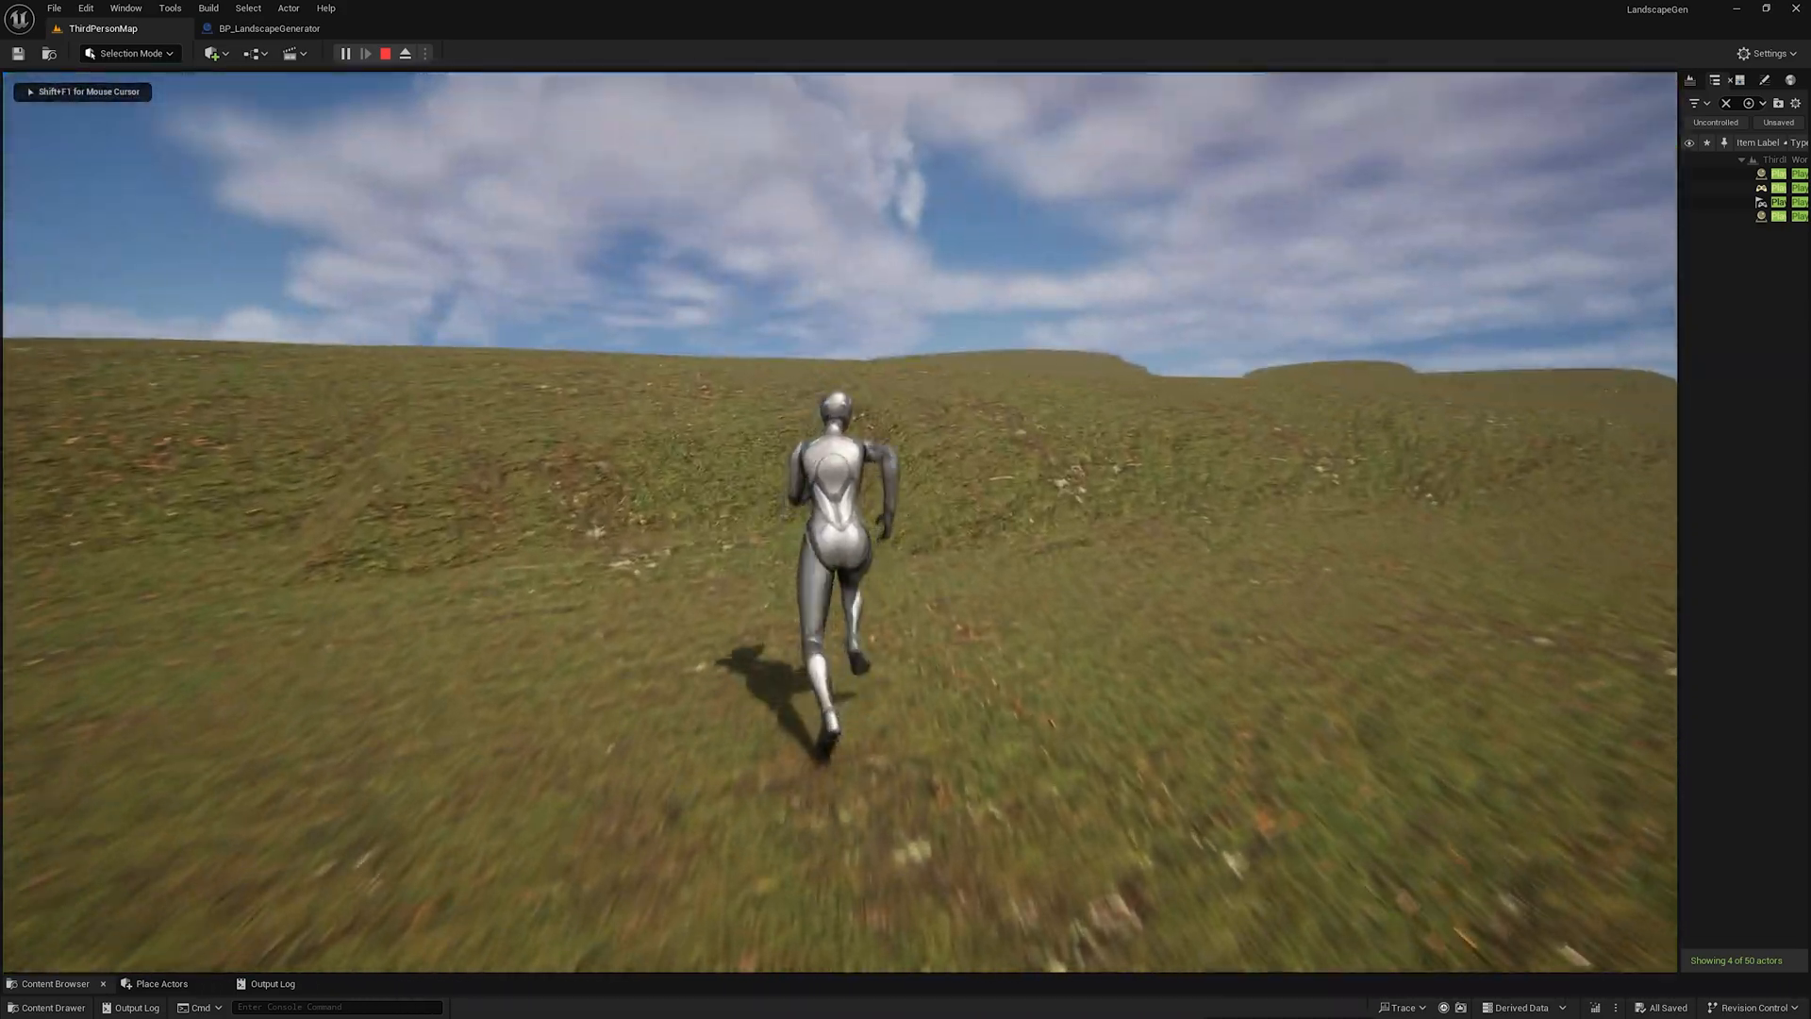
pyautogui.click(385, 52)
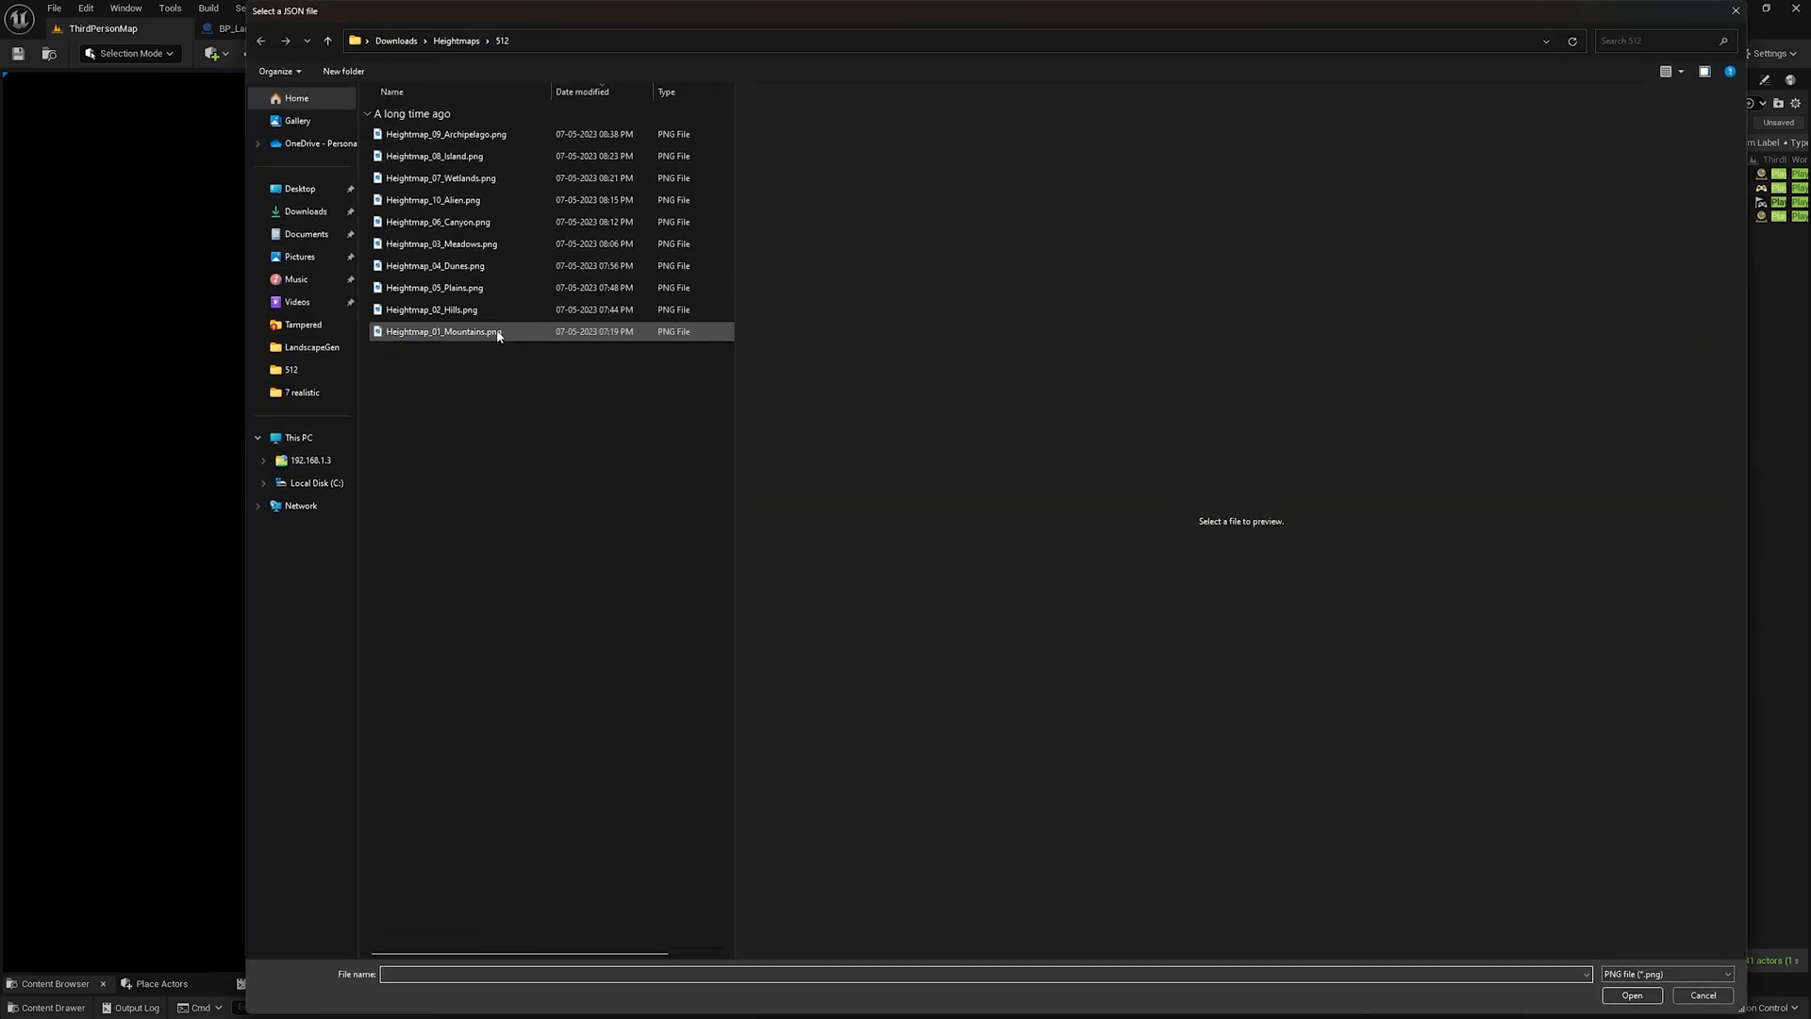
# Step: Load Heightmap_08_Island.png to generate the island terrain surrounded by water
pyautogui.click(440, 177)
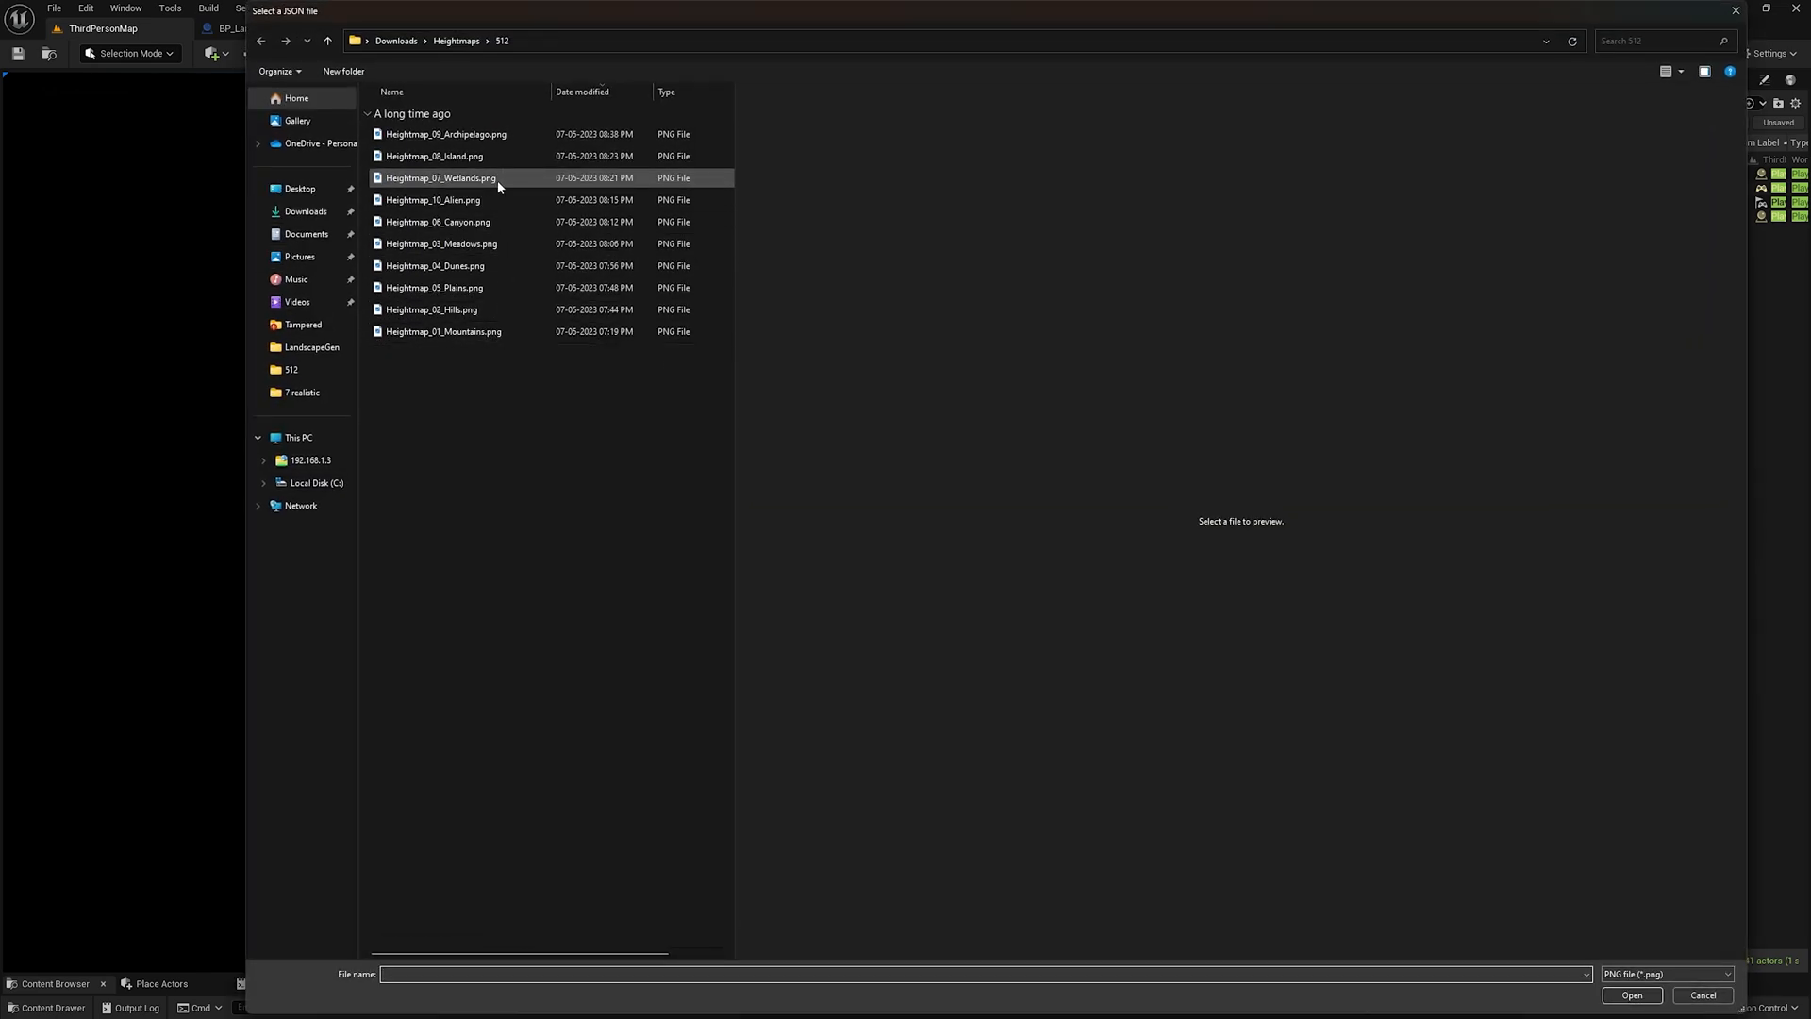
pyautogui.click(435, 156)
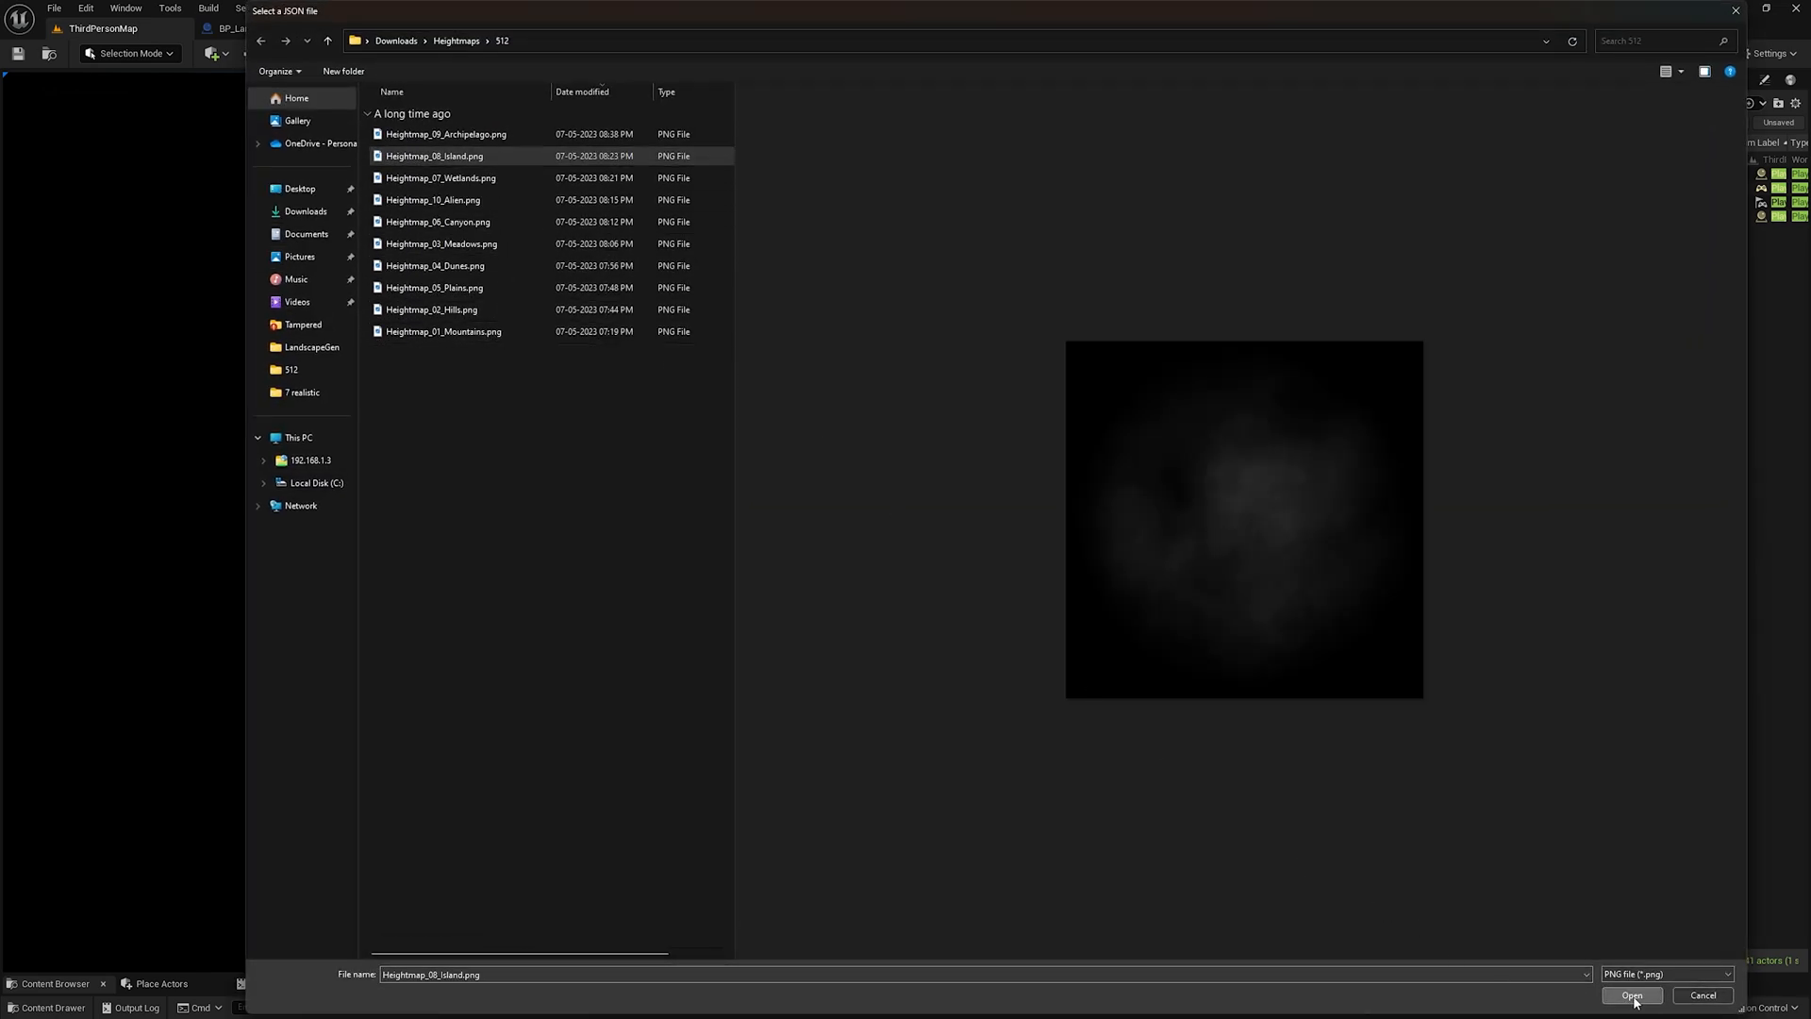
pyautogui.click(1630, 994)
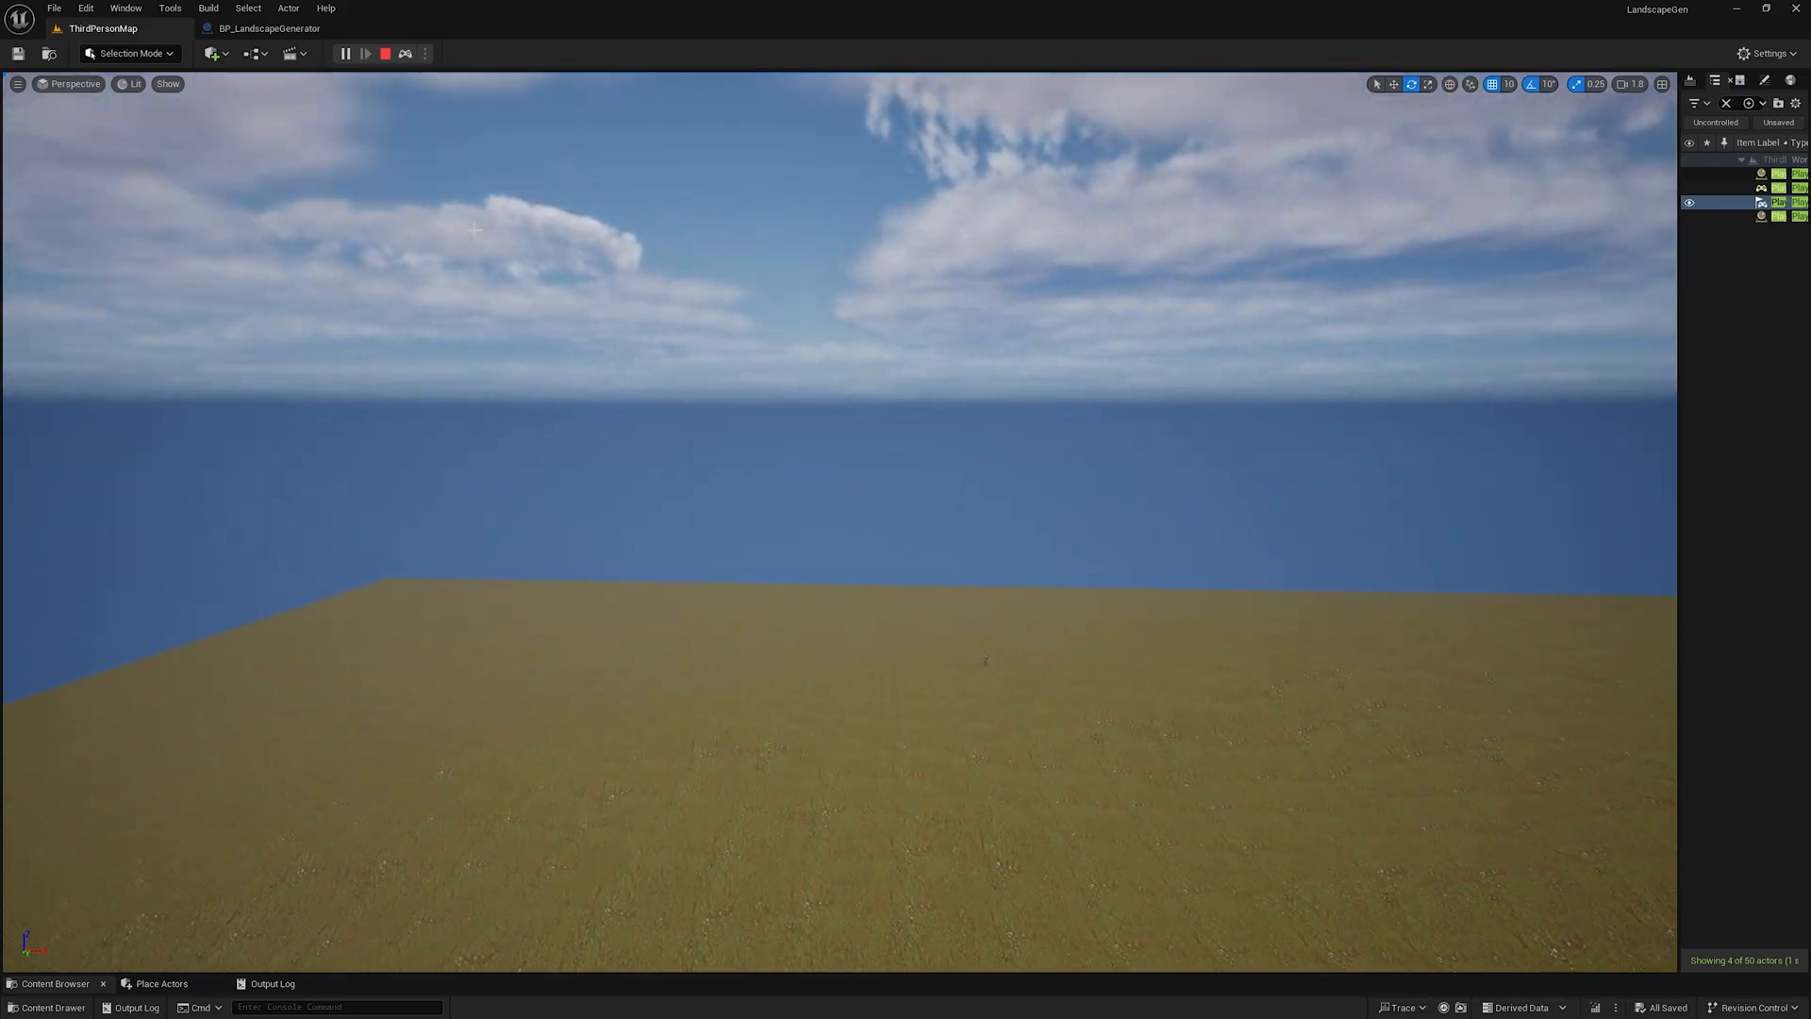
# Step: Possess the character to run toward the island mountain, then end the play session
pyautogui.click(366, 53)
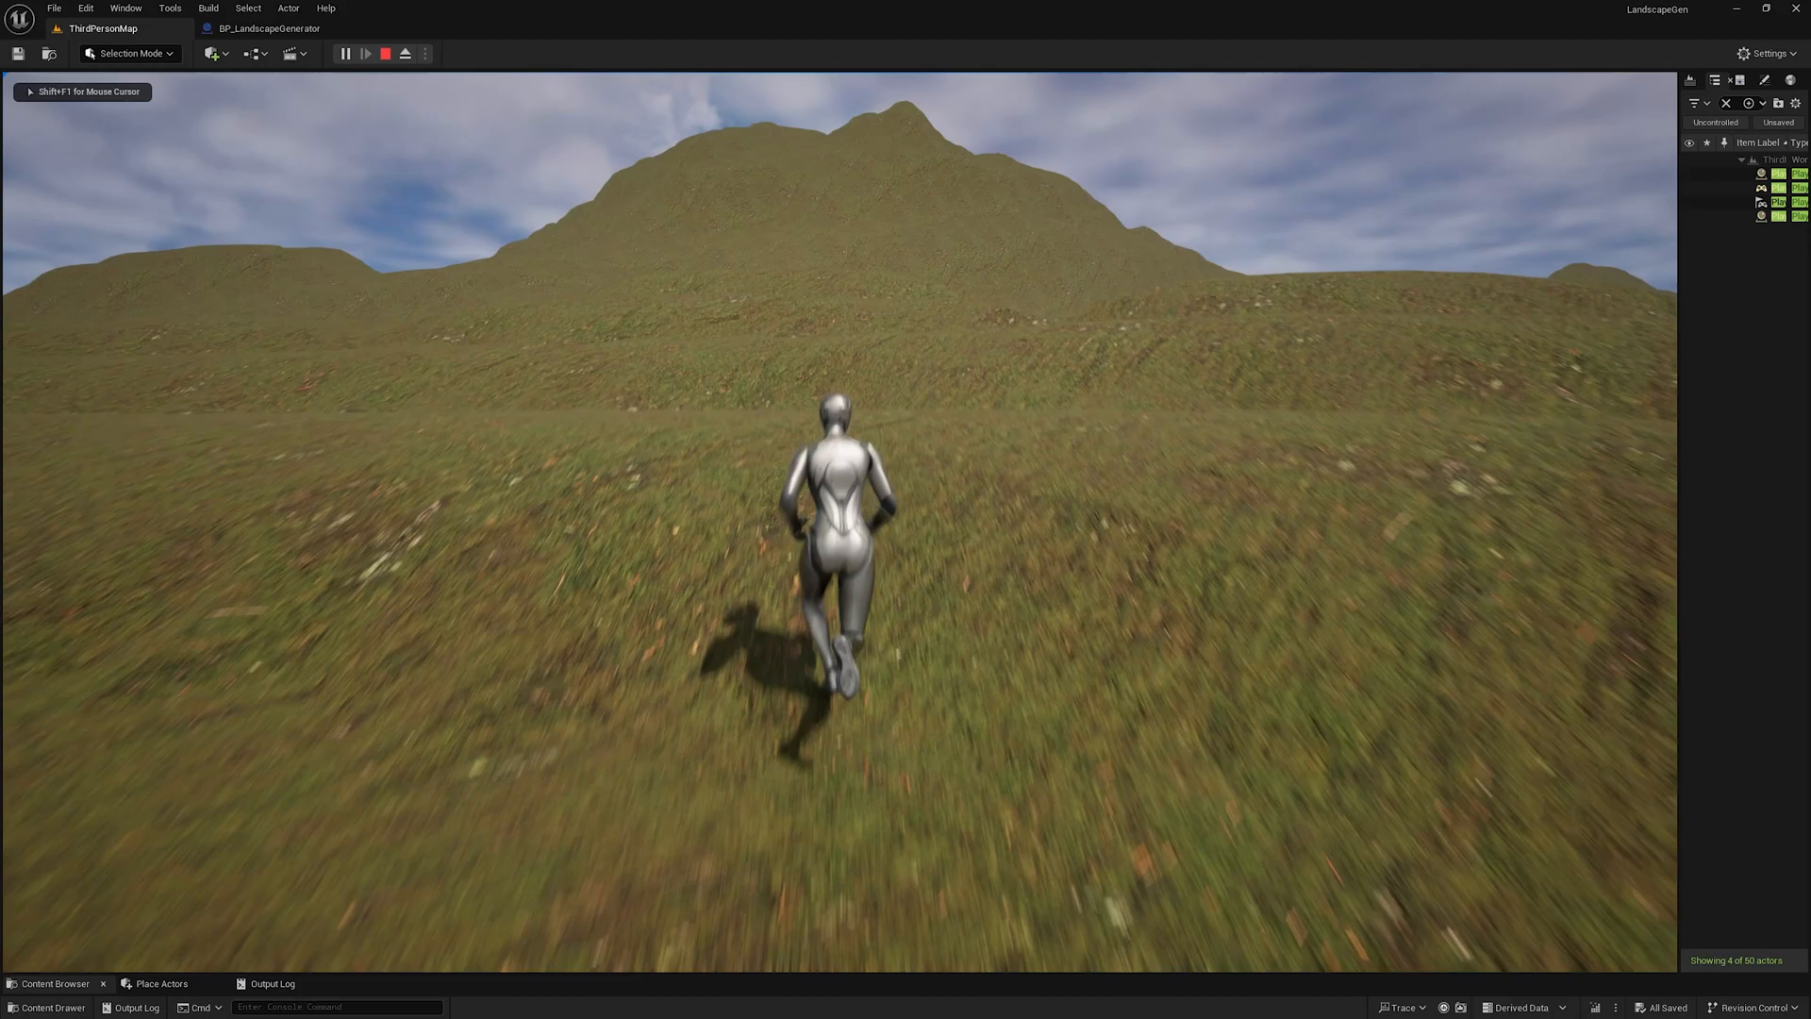
pyautogui.press('space')
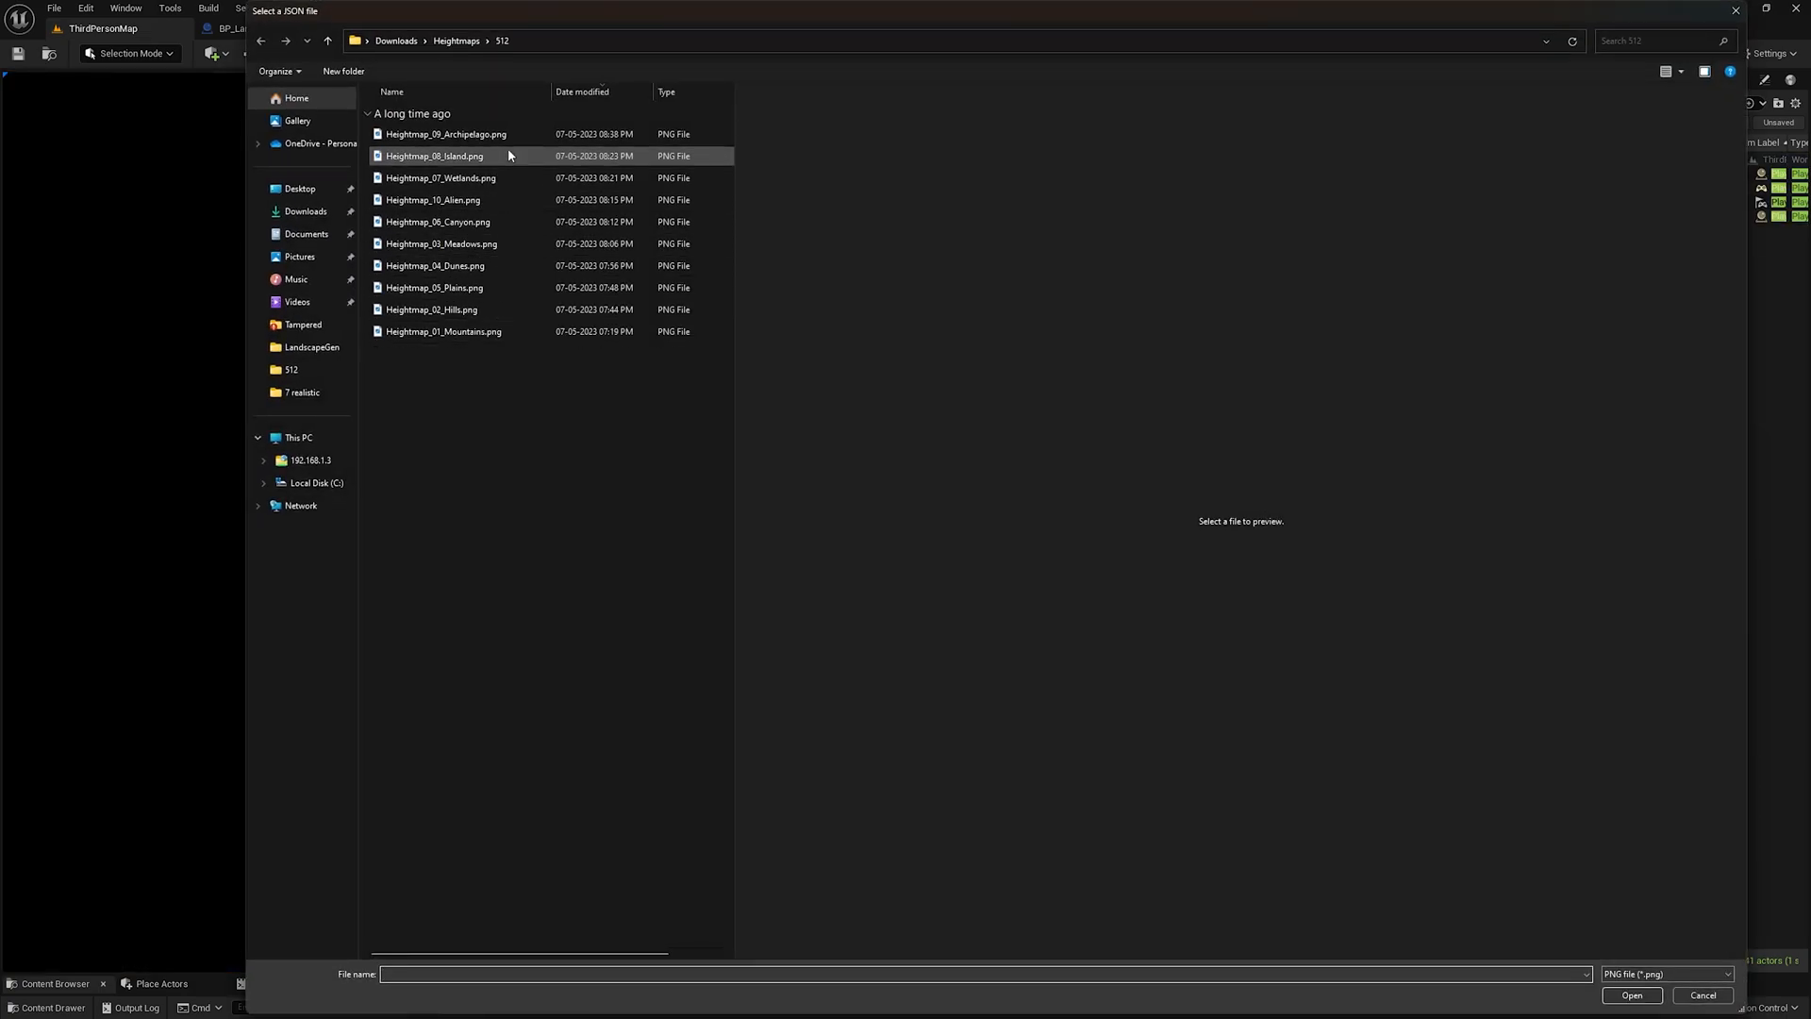
# Step: Load Heightmap_09_Archipelago.png to generate the archipelago terrain
pyautogui.click(436, 266)
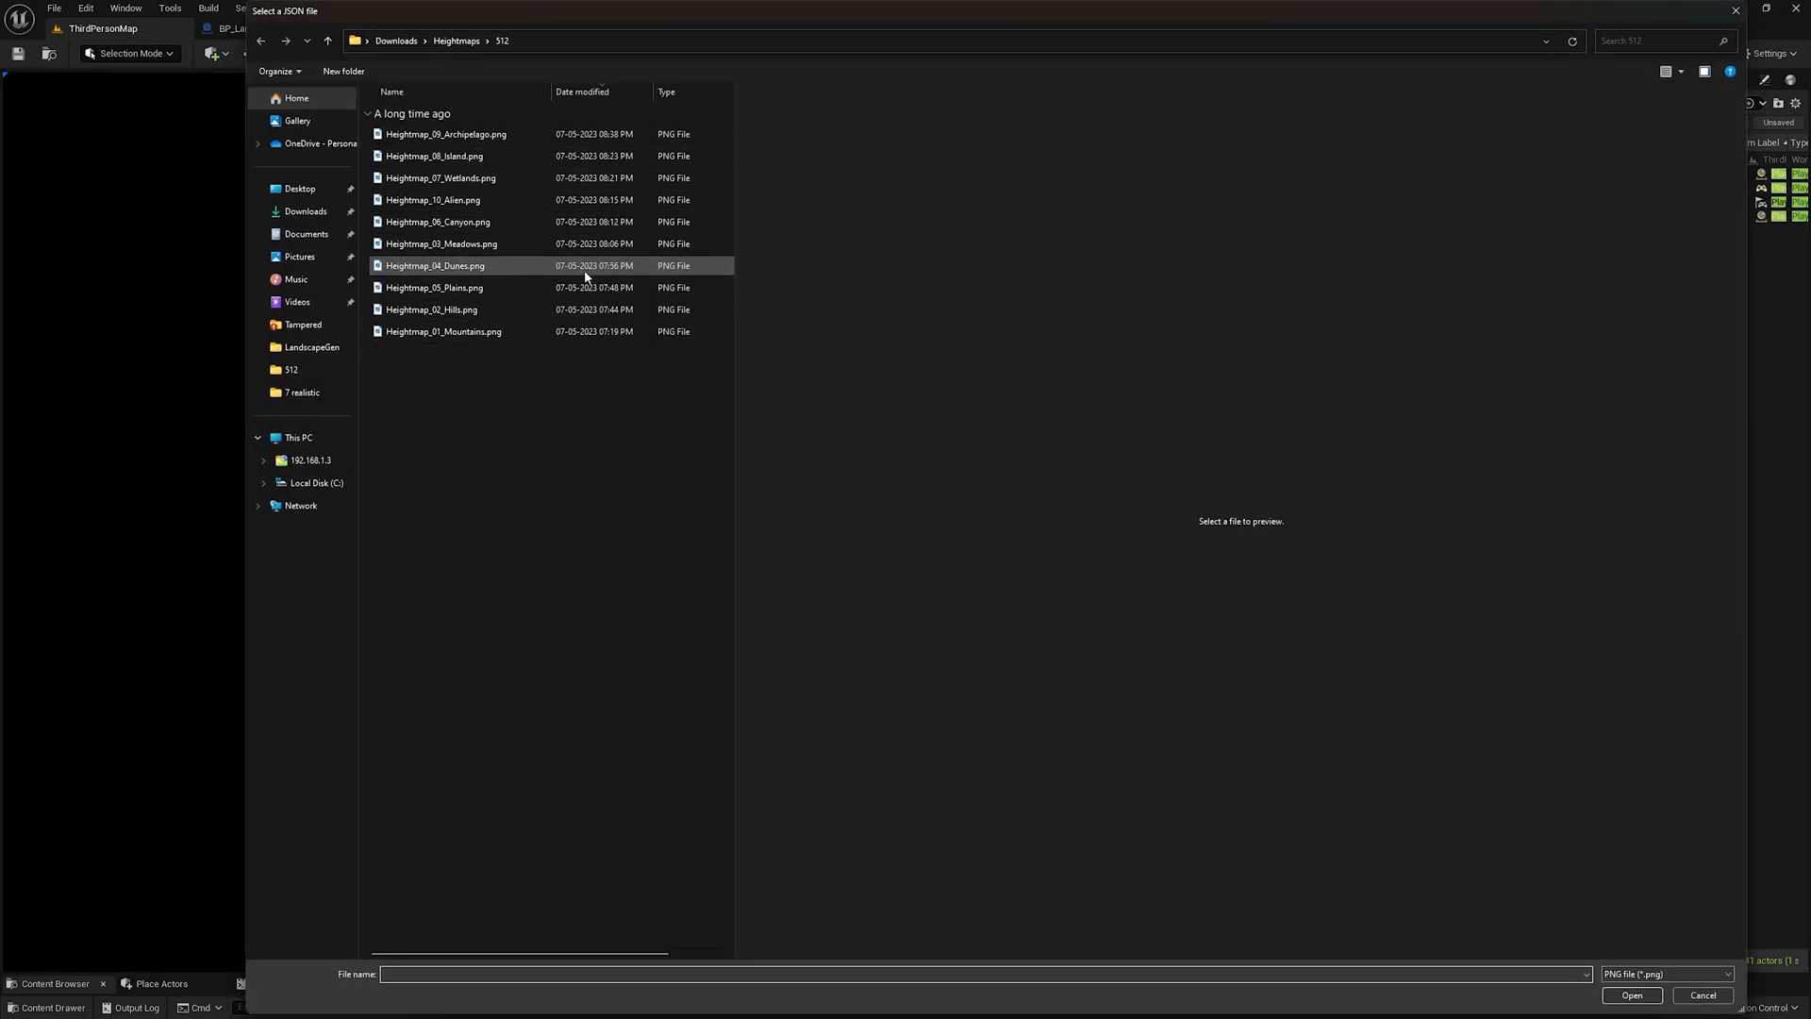
pyautogui.click(447, 132)
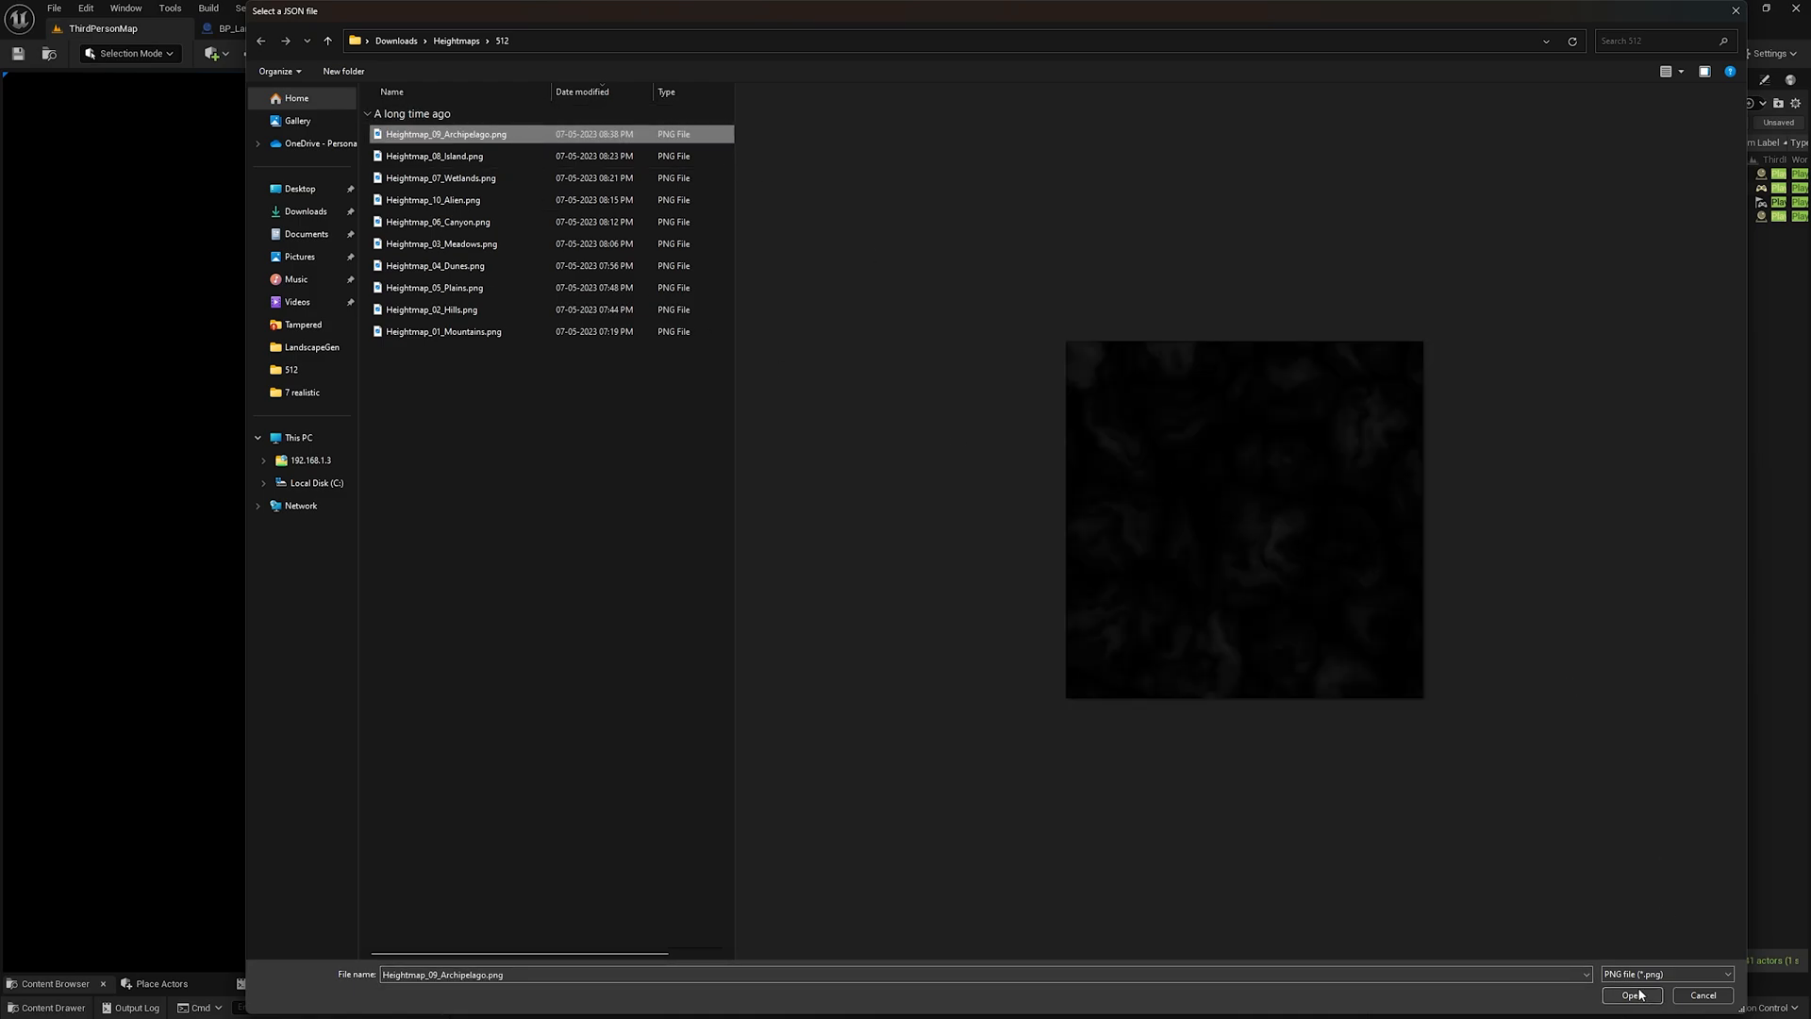
pyautogui.click(1630, 994)
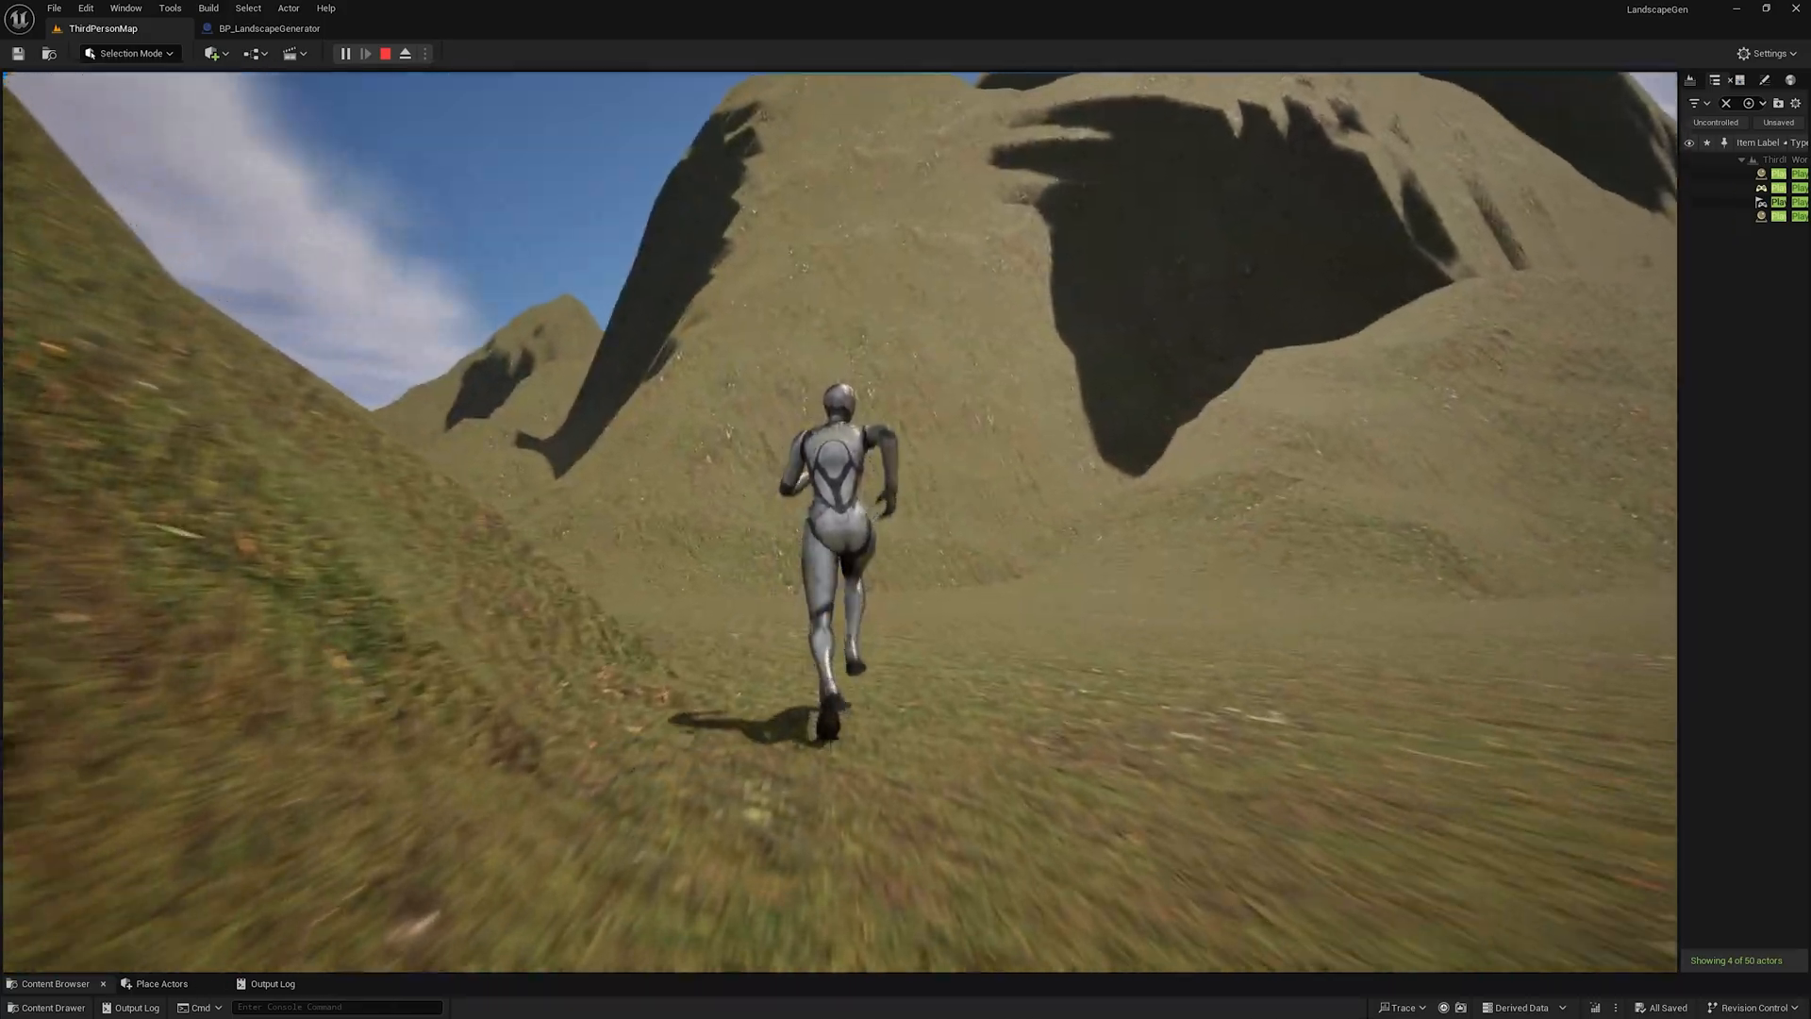
# Step: Eject from the character to view the archipelago peaks over the ocean from above
pyautogui.click(384, 53)
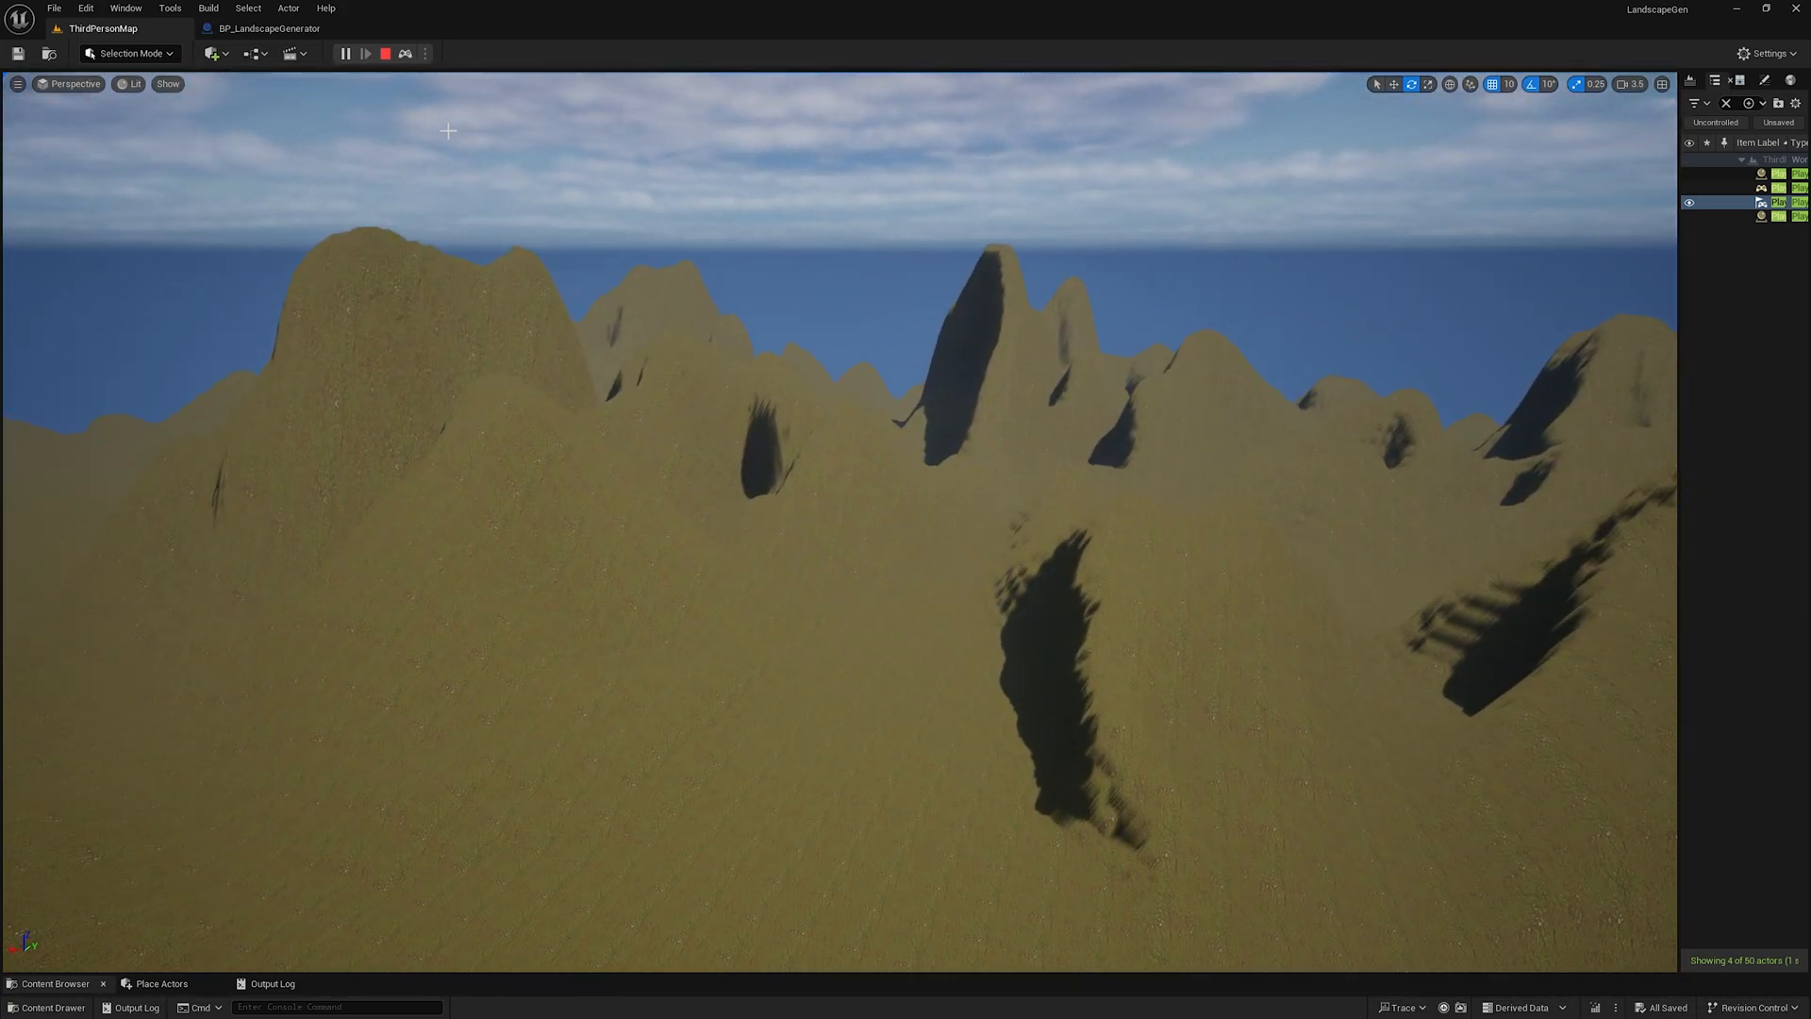
pyautogui.moveTo(385, 53)
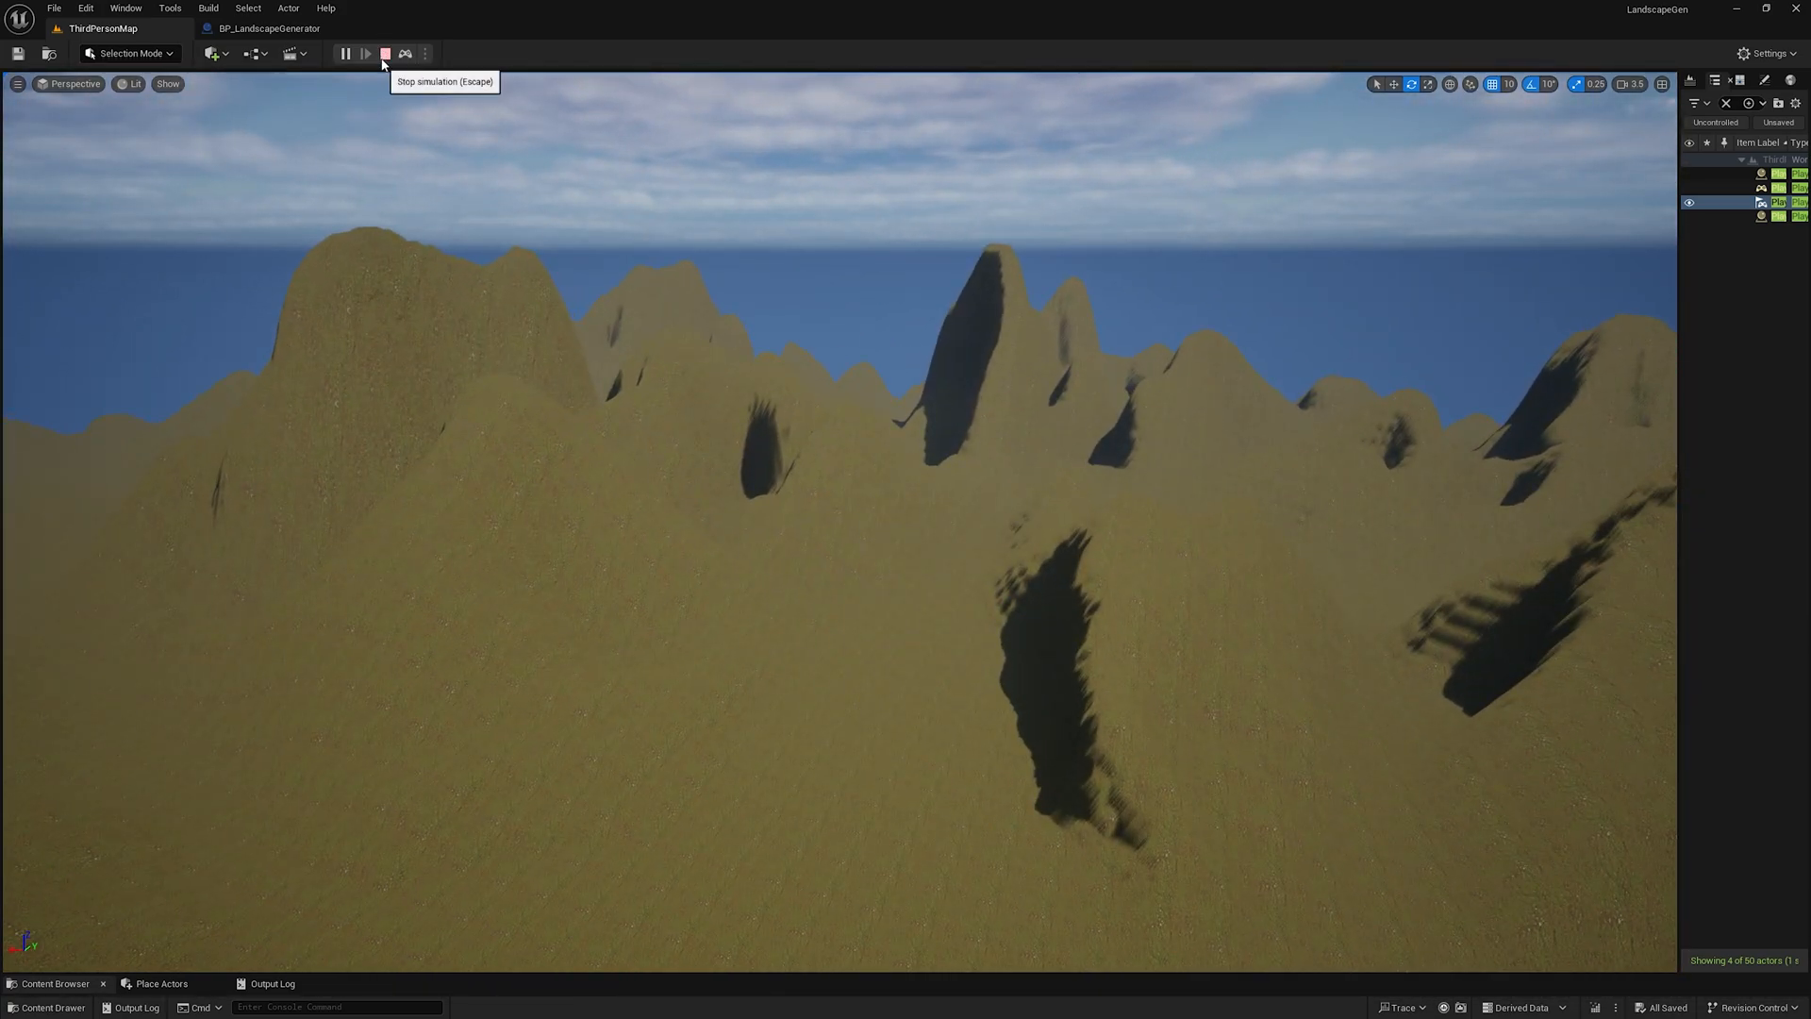